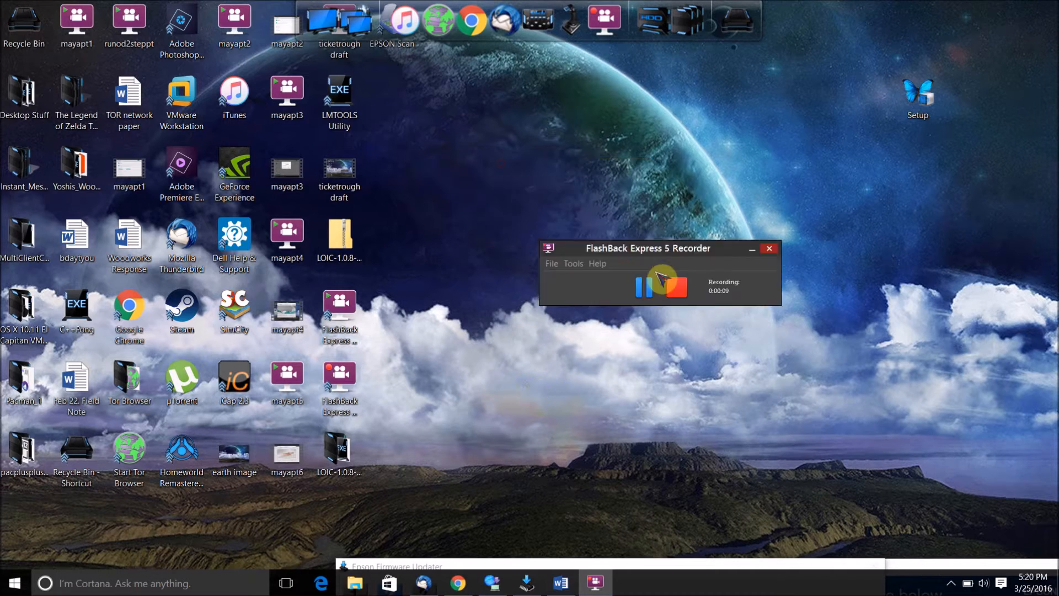
# - Bring up the Cortana search panel from the taskbar
pyautogui.moveTo(648, 248); pyautogui.dragTo(758, 470)
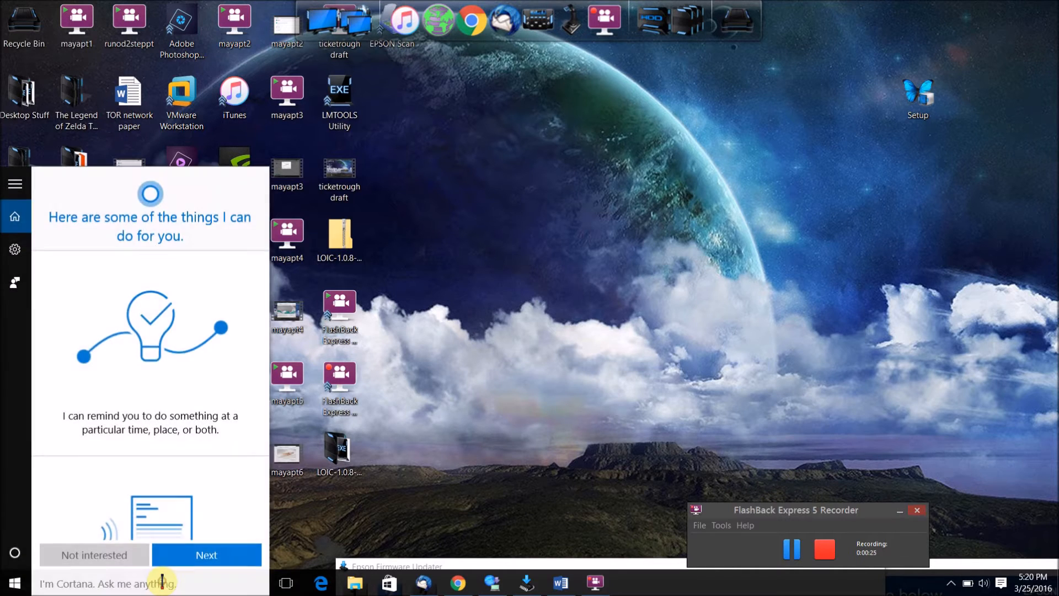
# - Search 'movie' in Cortana and launch the Movie Maker desktop app
pyautogui.write('movie')
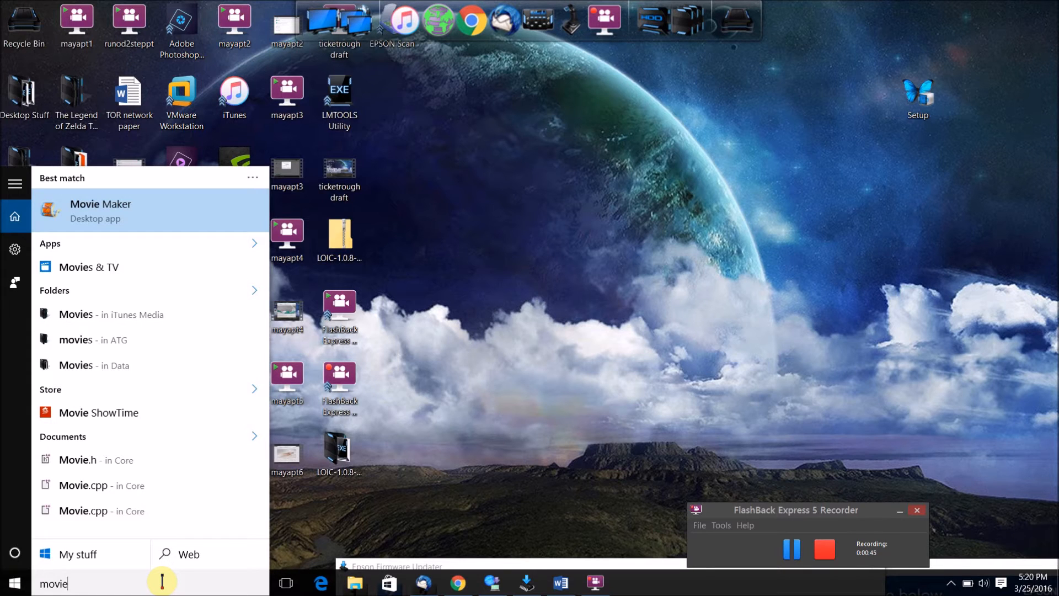
pyautogui.click(101, 209)
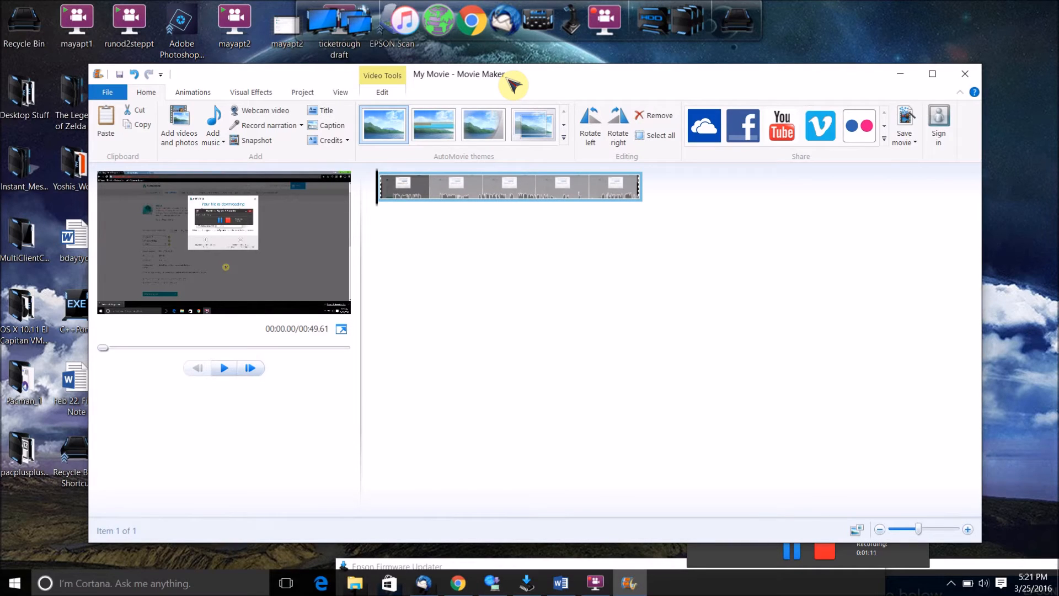
# - Preview the loaded clip to about 8 seconds and pause it
pyautogui.click(224, 369)
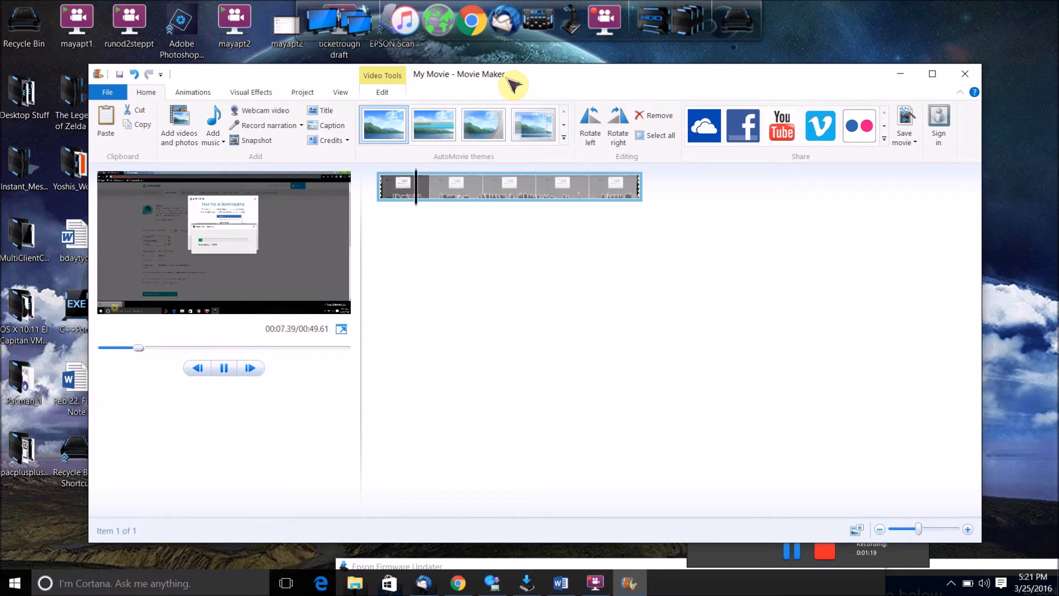
pyautogui.click(224, 367)
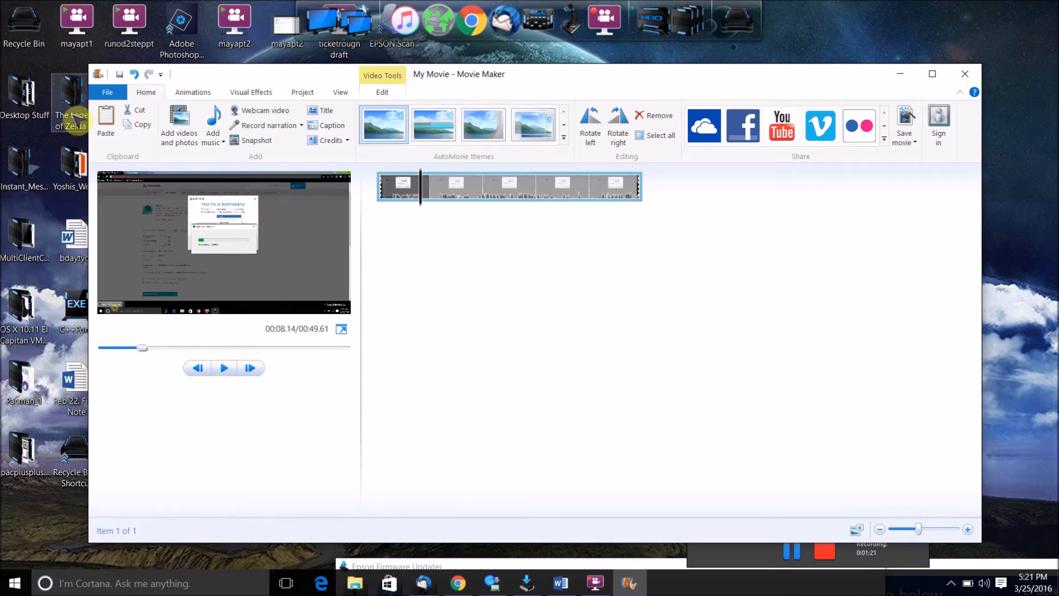
# - Bring up the File menu with the project's saving options
pyautogui.click(107, 92)
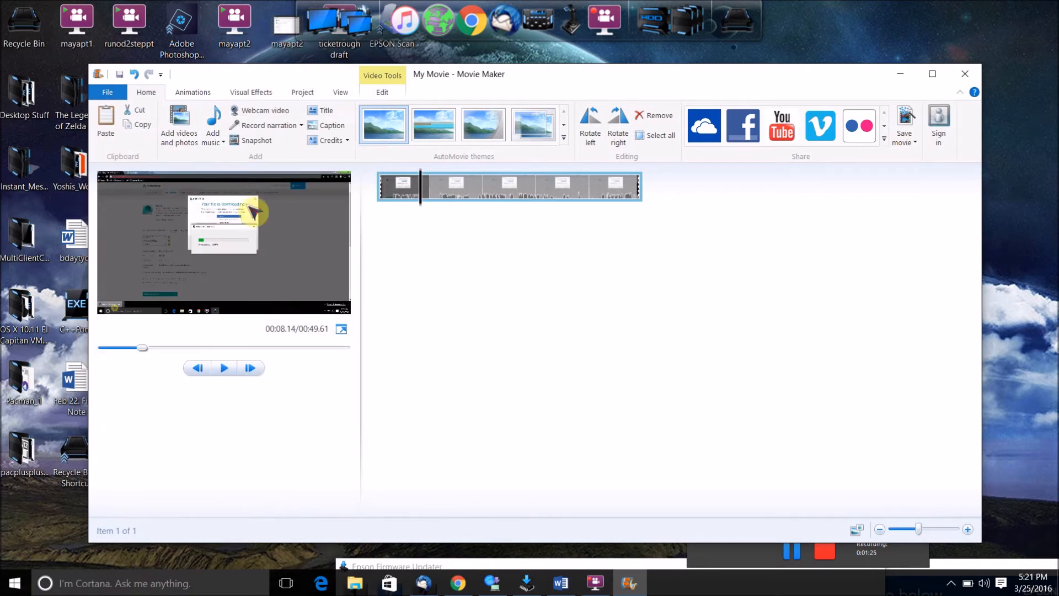
pyautogui.click(107, 91)
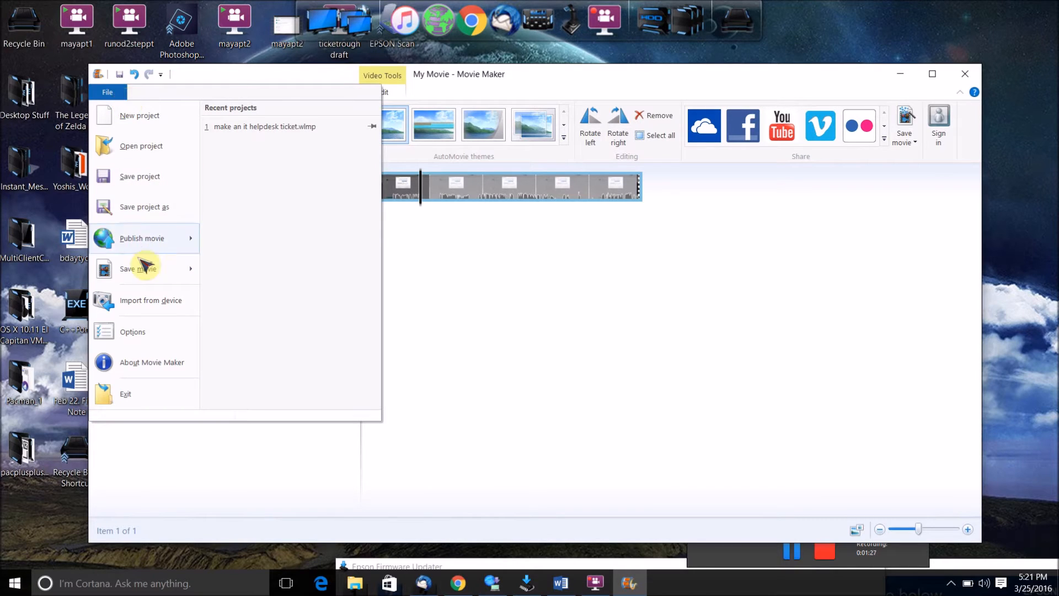
# - Choose Save movie as audio only, bringing up the Save Movie dialog
pyautogui.click(138, 268)
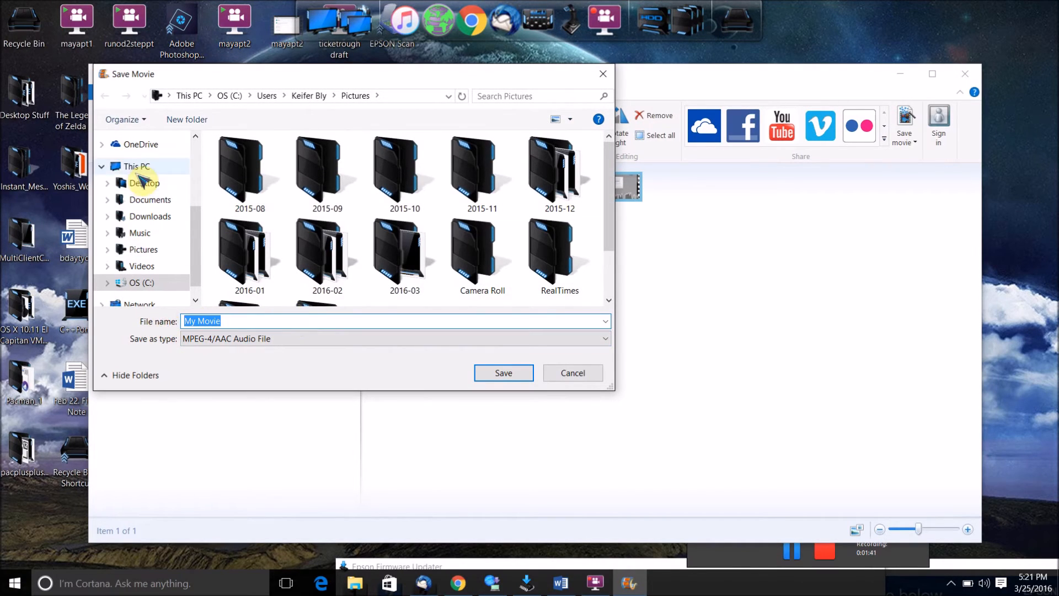
# - Save the audio-only file as 'example' on the Desktop
pyautogui.rightClick(143, 182)
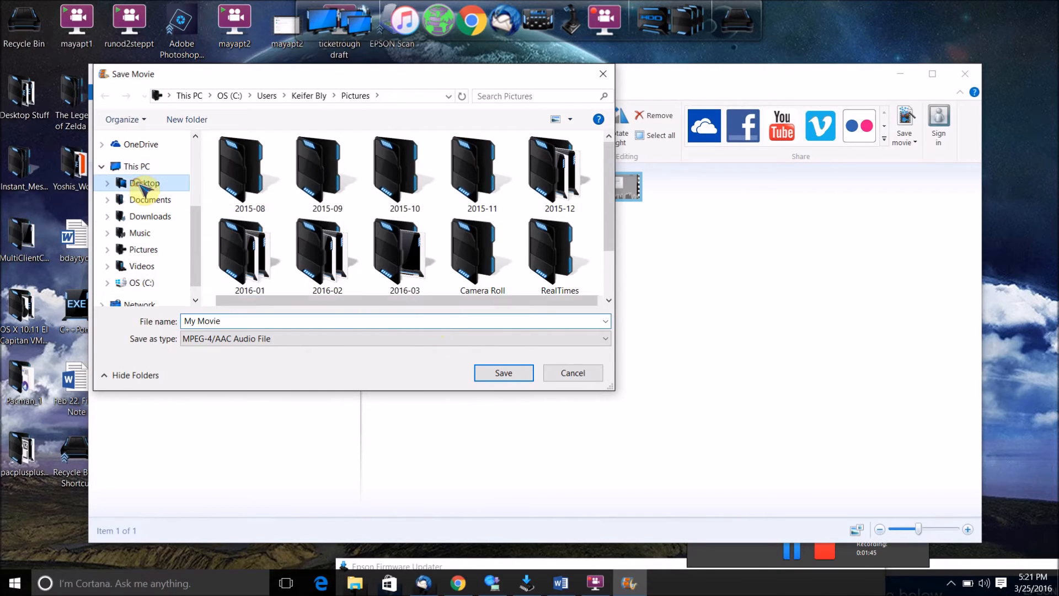
pyautogui.write('example')
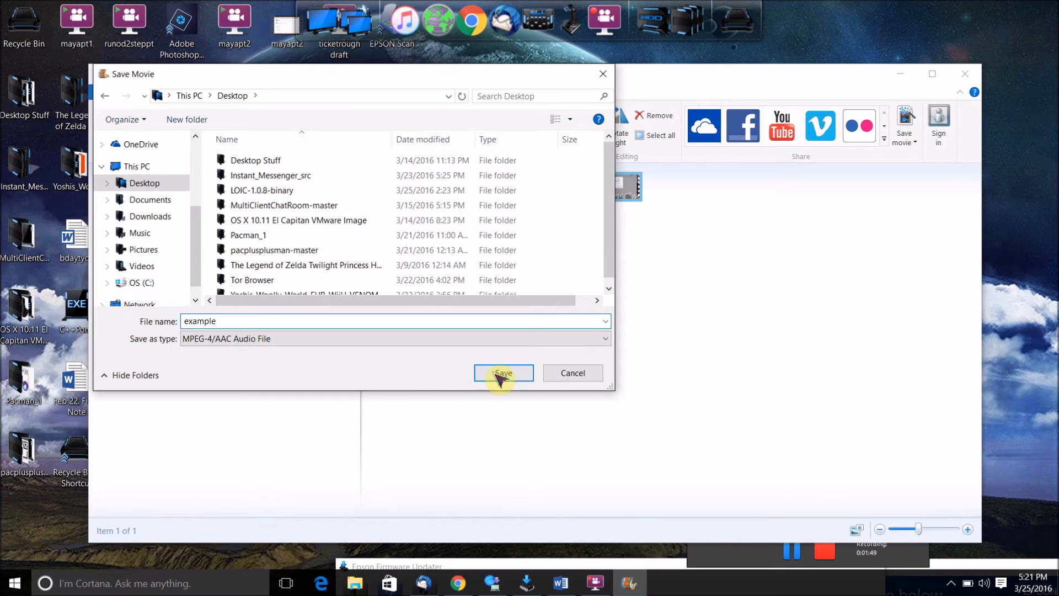
pyautogui.click(503, 372)
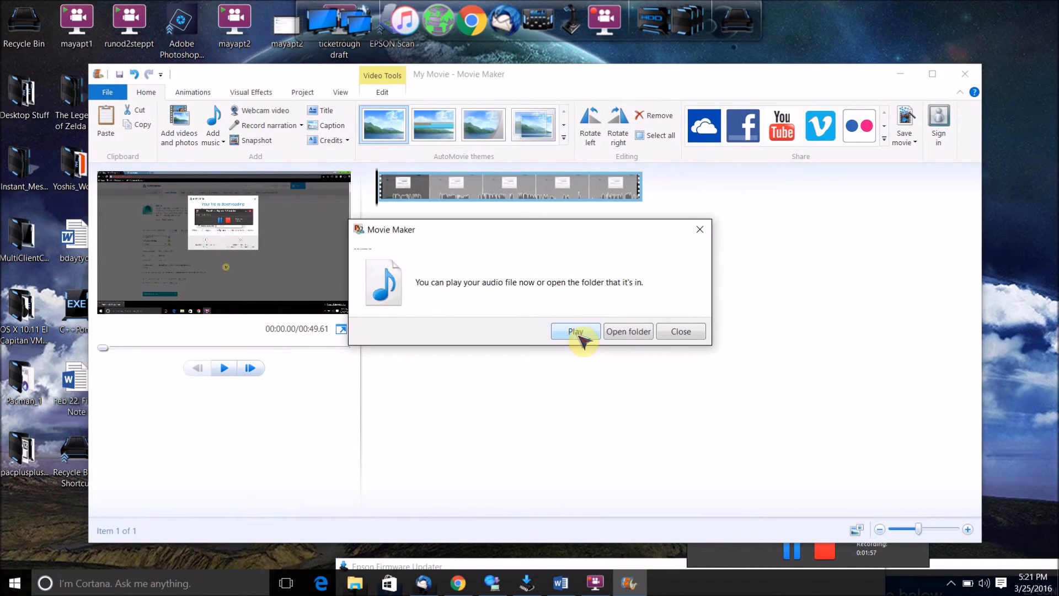
# - Play the saved audio file right away using Groove Music
pyautogui.click(575, 331)
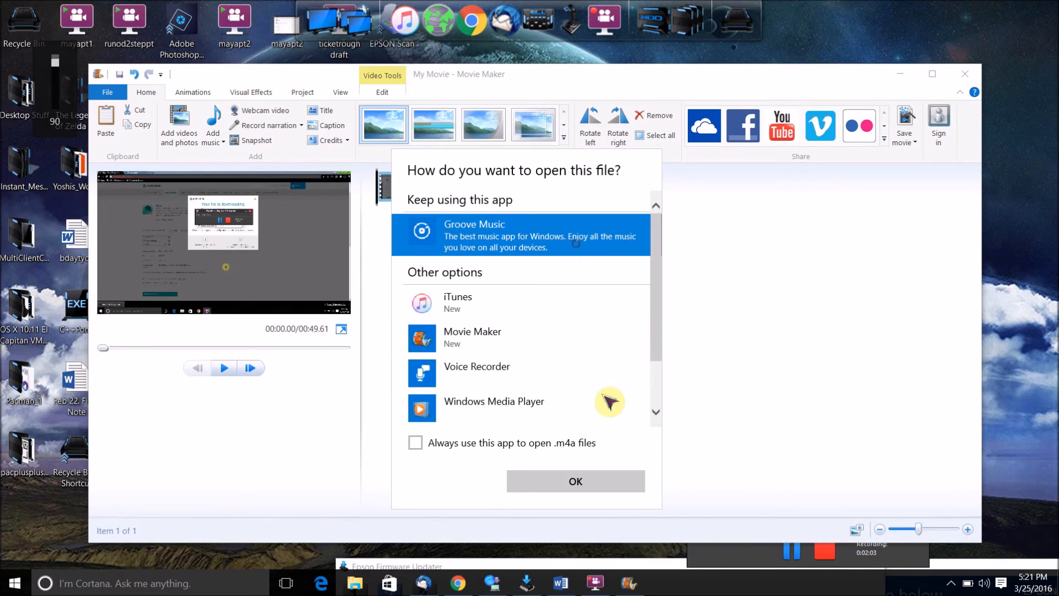
pyautogui.click(575, 481)
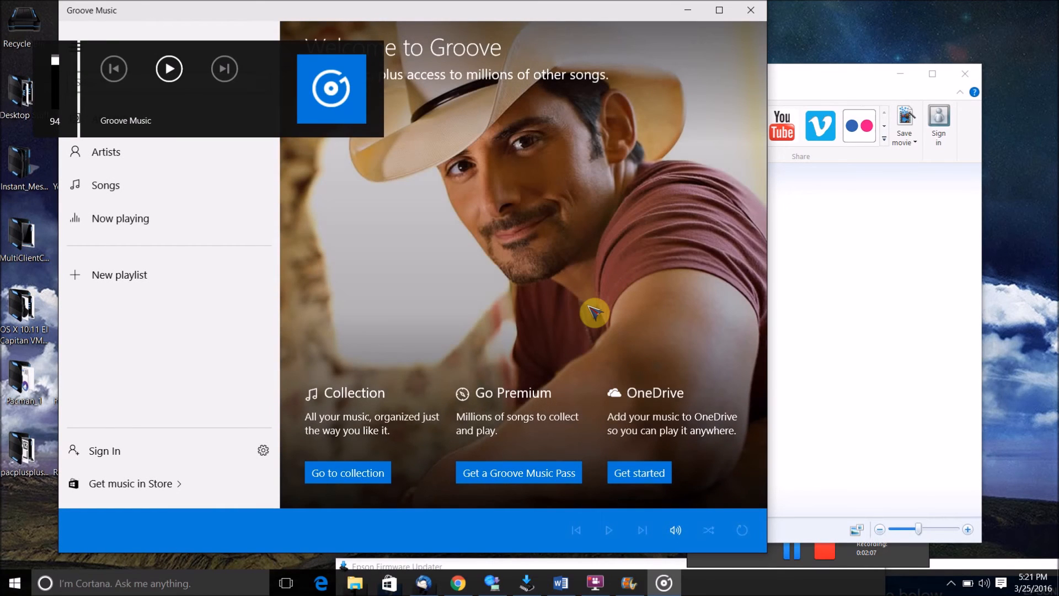
# - Close the Groove Music window, leaving Movie Maker showing
pyautogui.click(168, 69)
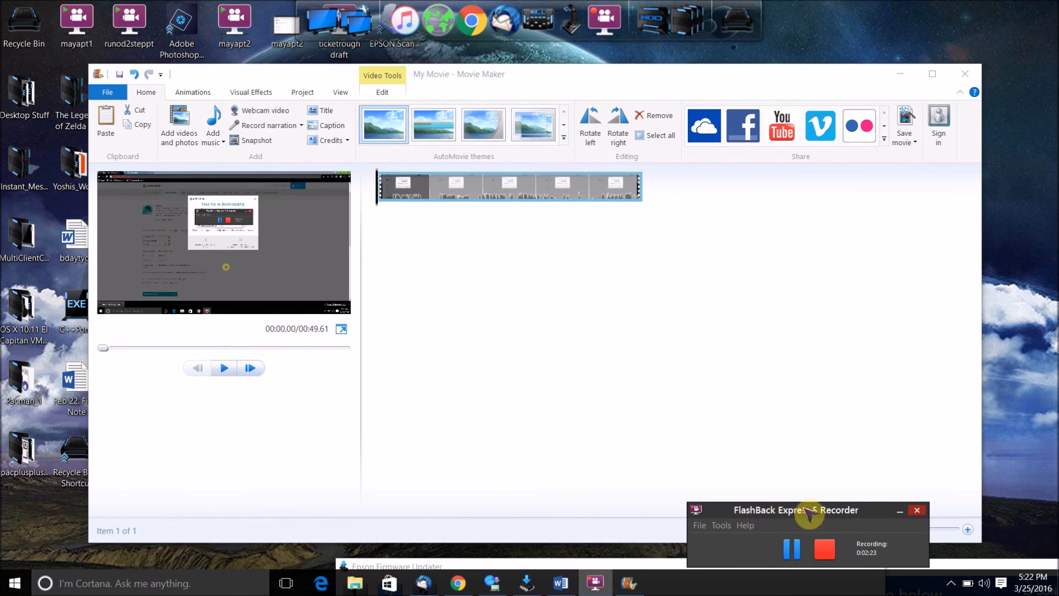
pyautogui.moveTo(796, 510); pyautogui.dragTo(544, 285)
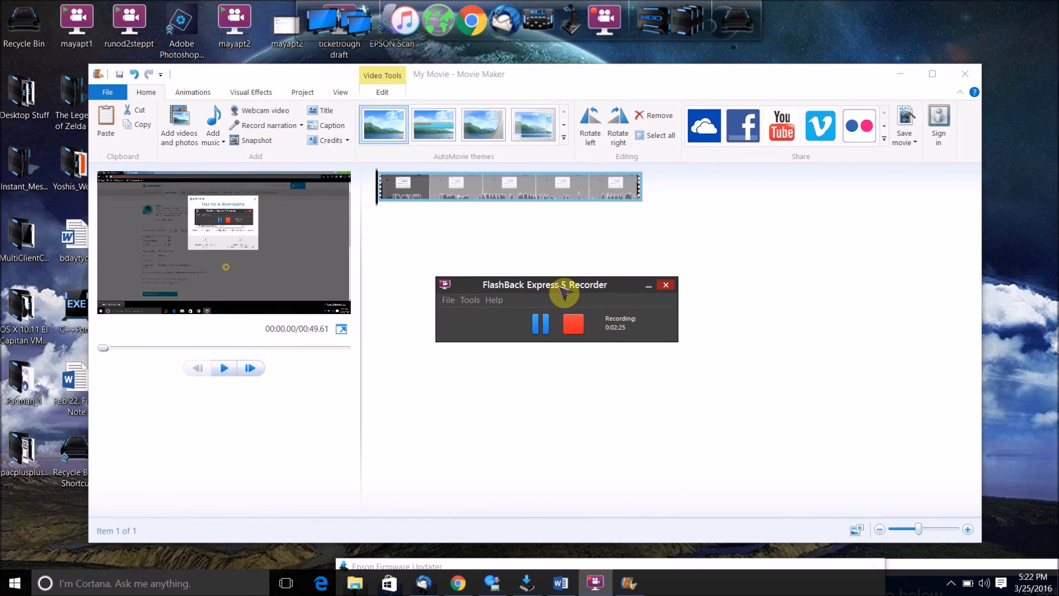